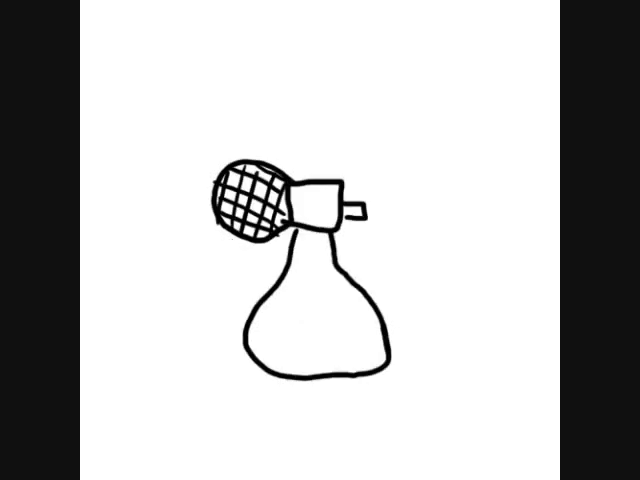
{"action": "type", "text": "Atomizer"}
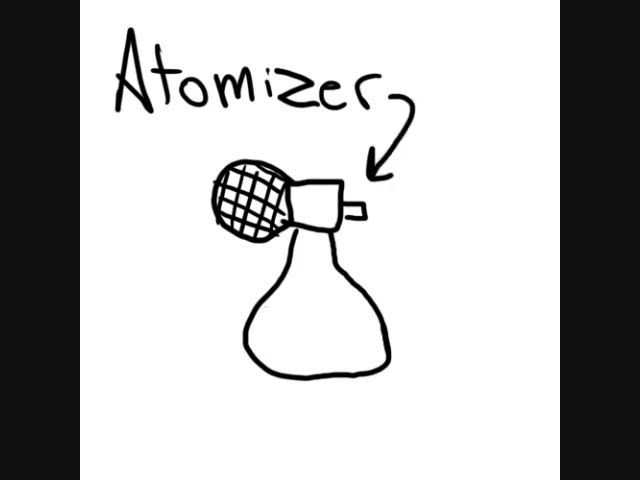